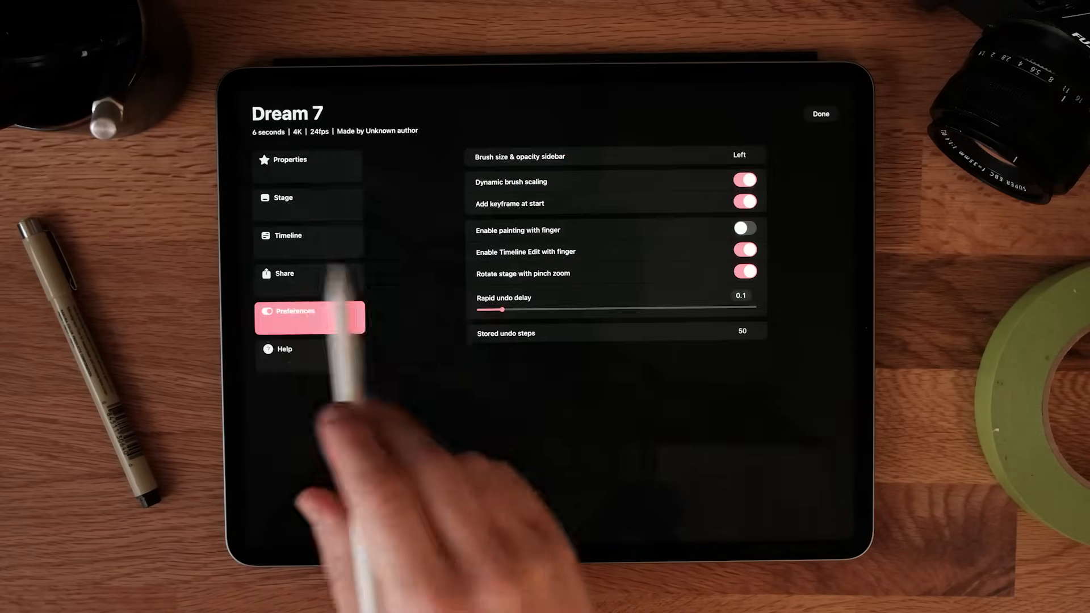
- Show the Share quick-export options for the Dream 7 project
click(309, 274)
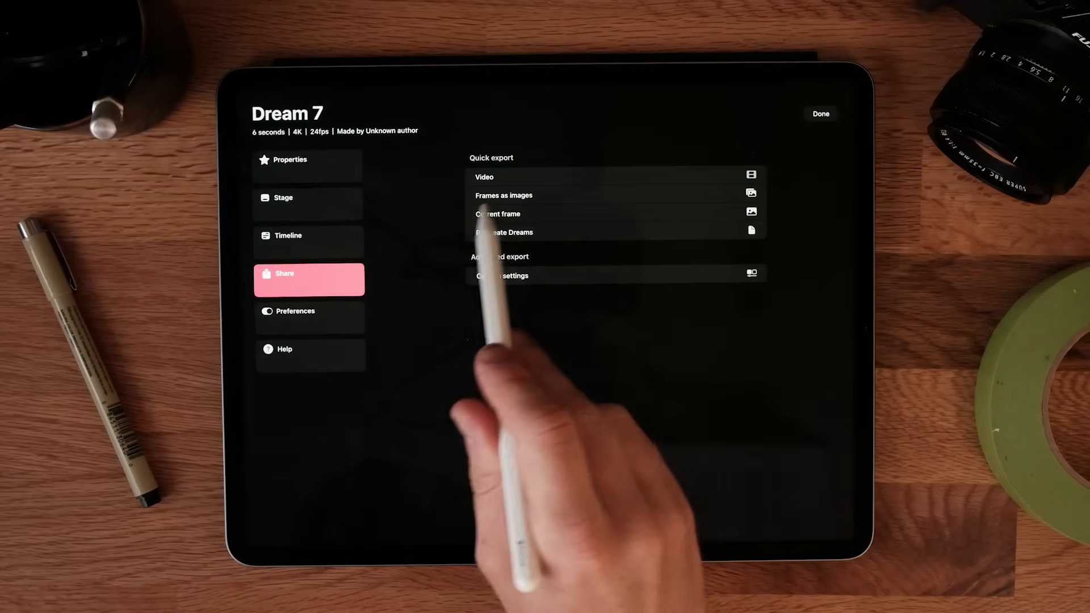